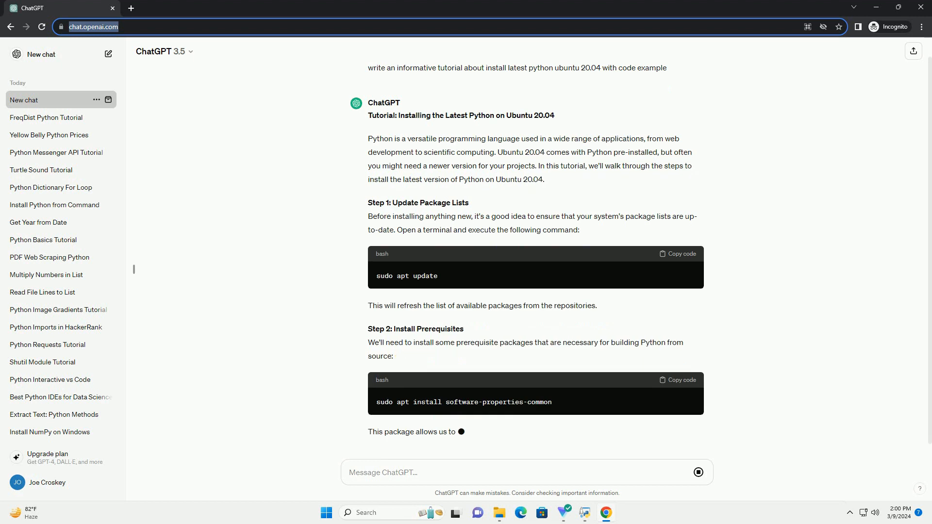
pyautogui.scroll(-3)
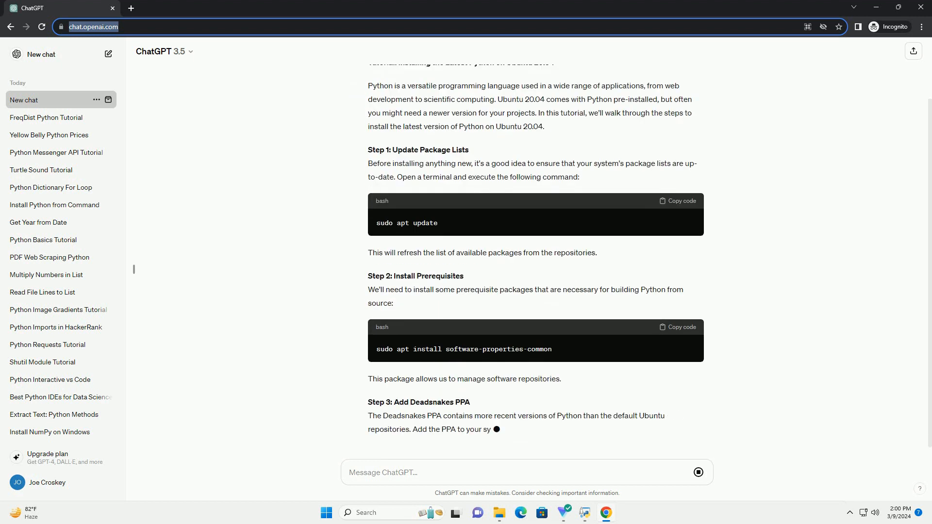
pyautogui.scroll(-3)
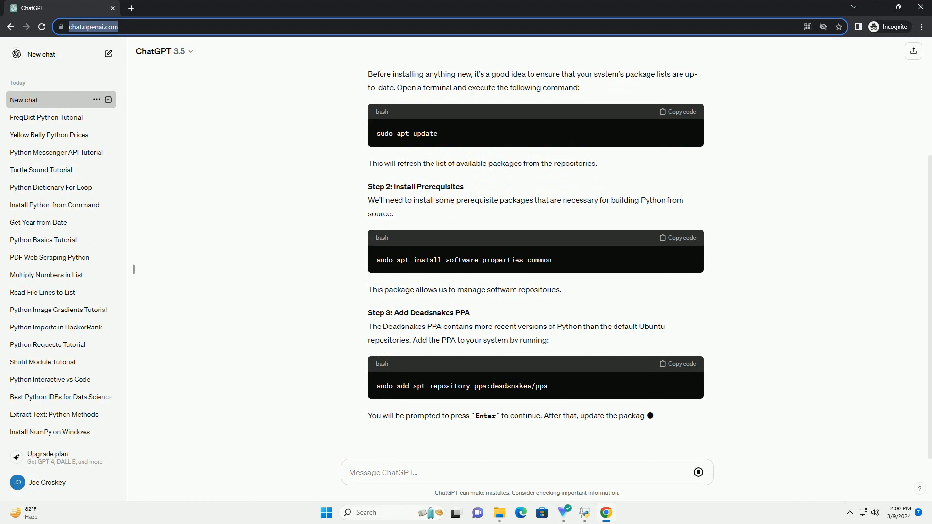
pyautogui.scroll(-3)
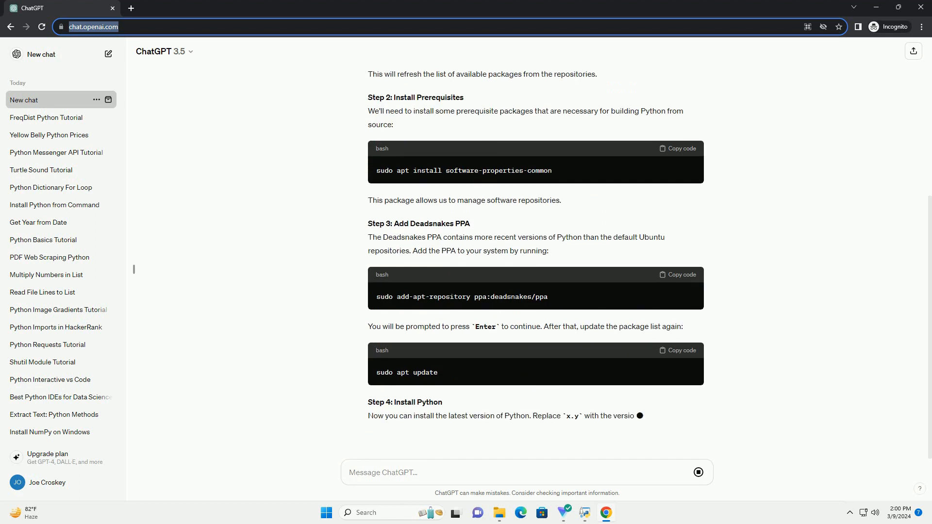
pyautogui.scroll(-3)
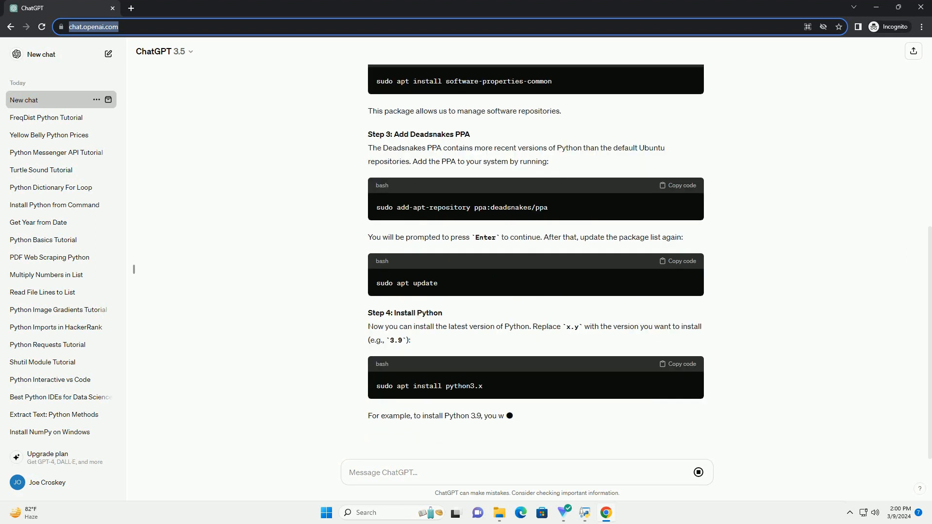
pyautogui.scroll(-3)
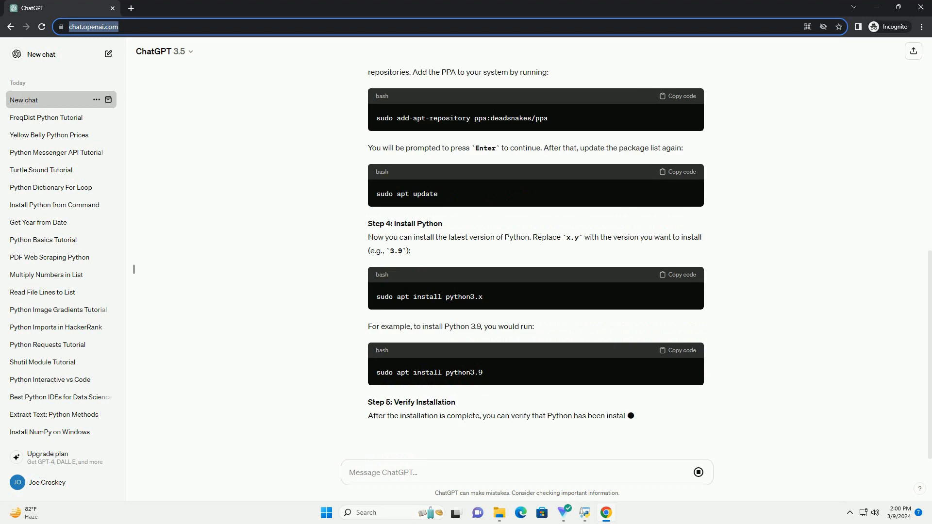
pyautogui.scroll(-3)
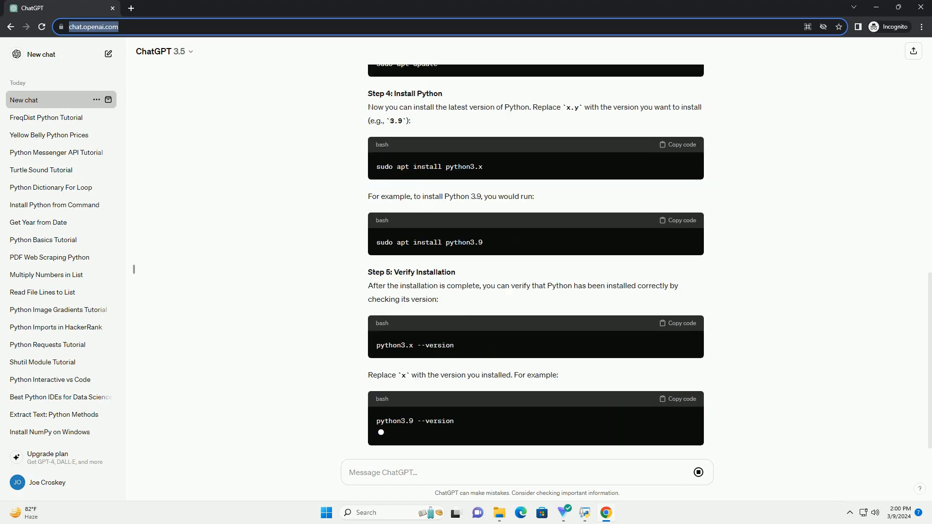
pyautogui.scroll(-3)
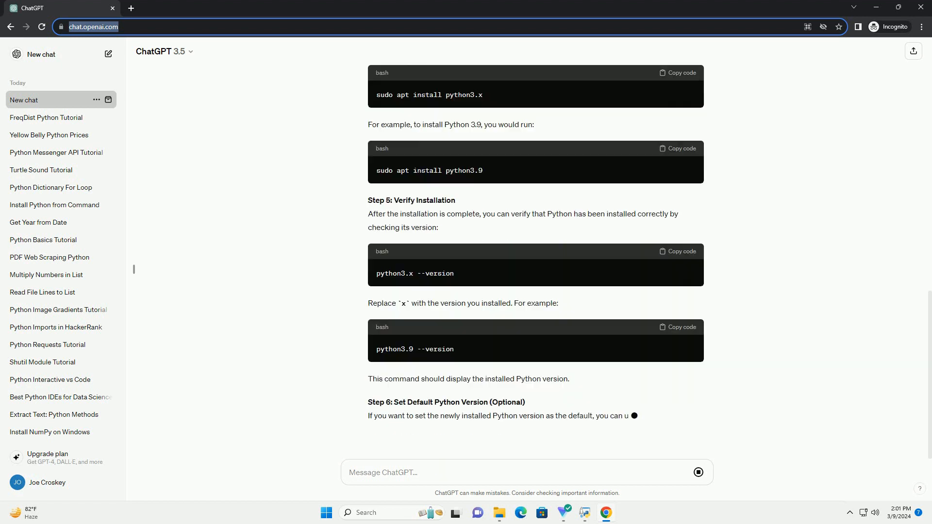
pyautogui.scroll(-3)
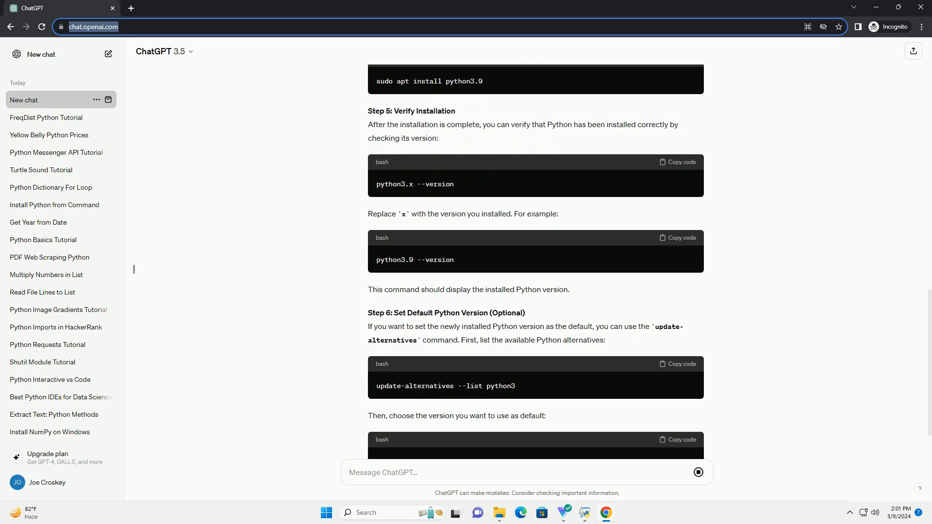
pyautogui.scroll(-3)
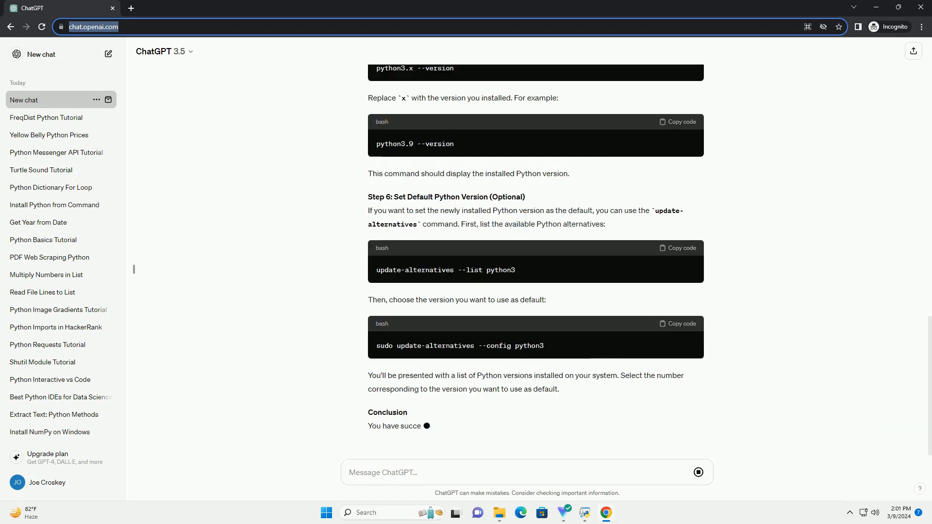